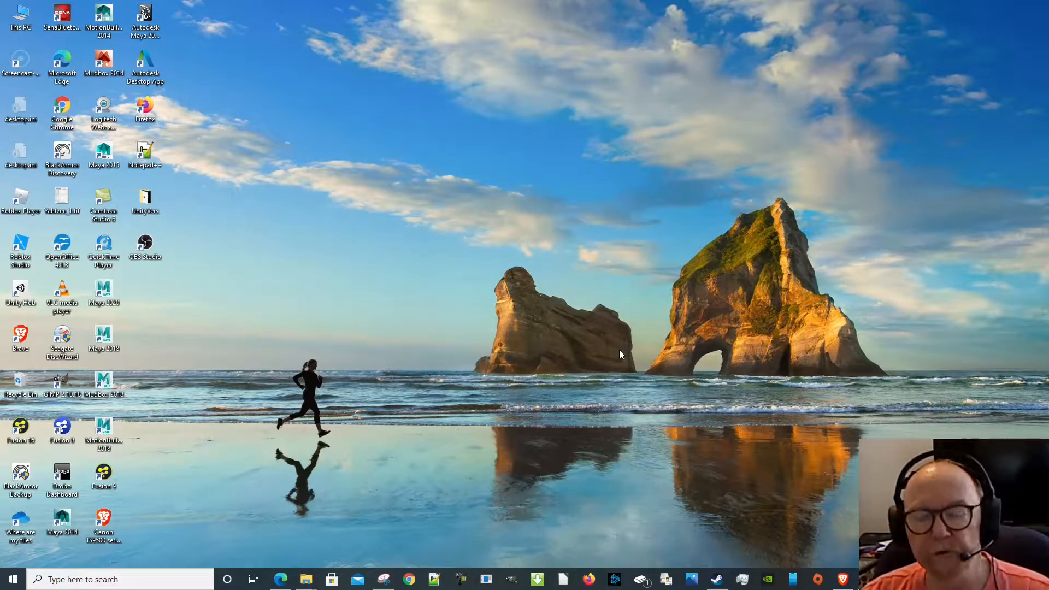
mouse_move(628, 360)
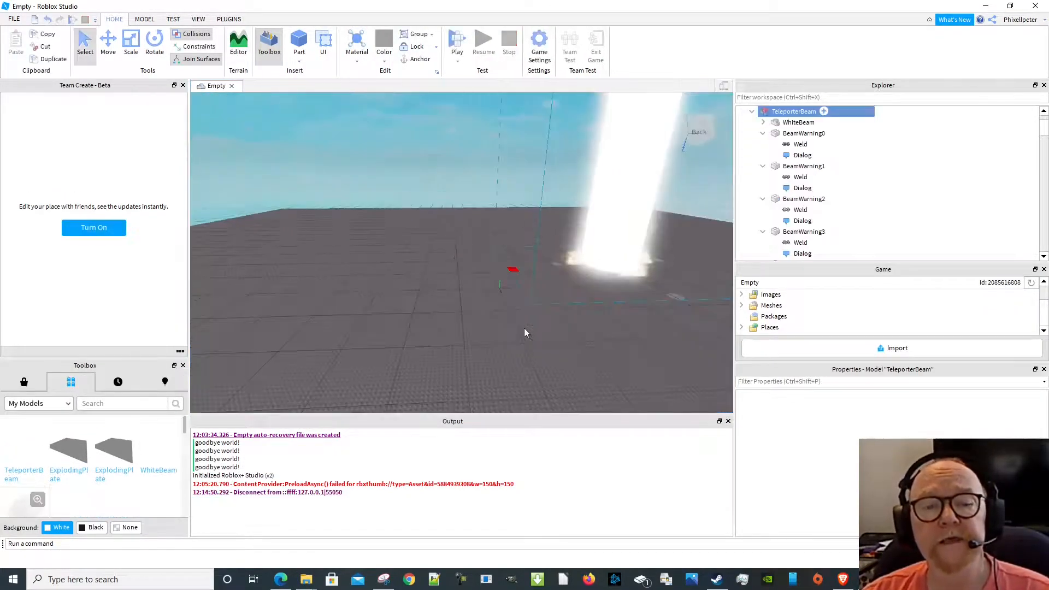
Collapse the TeleporterBeam model in the Explorer to show only top-level services
click(795, 112)
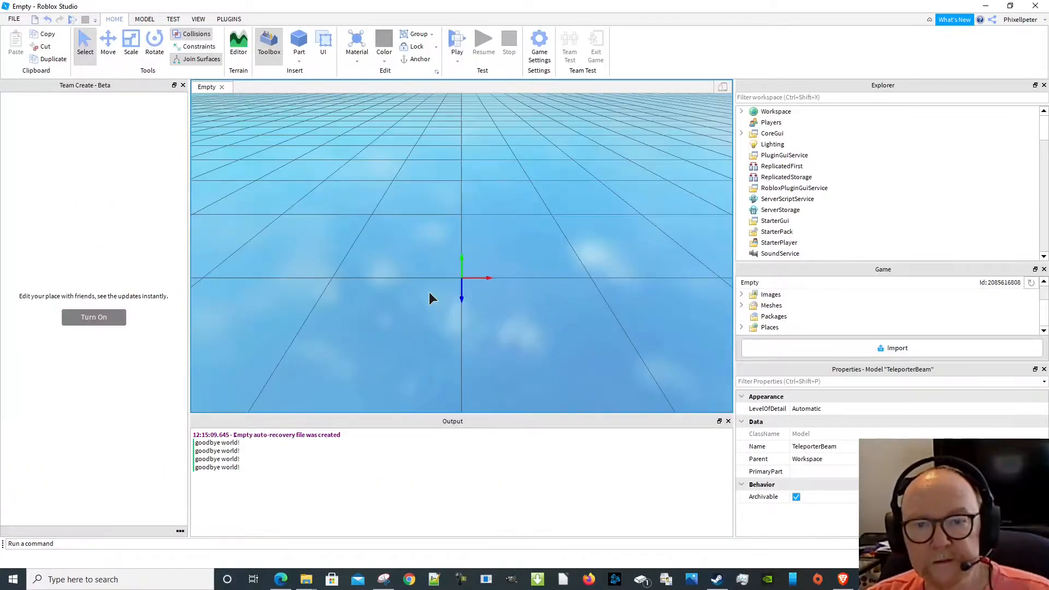
Start a play-test so the avatar spawns on the baseplate beside the red pad
click(457, 39)
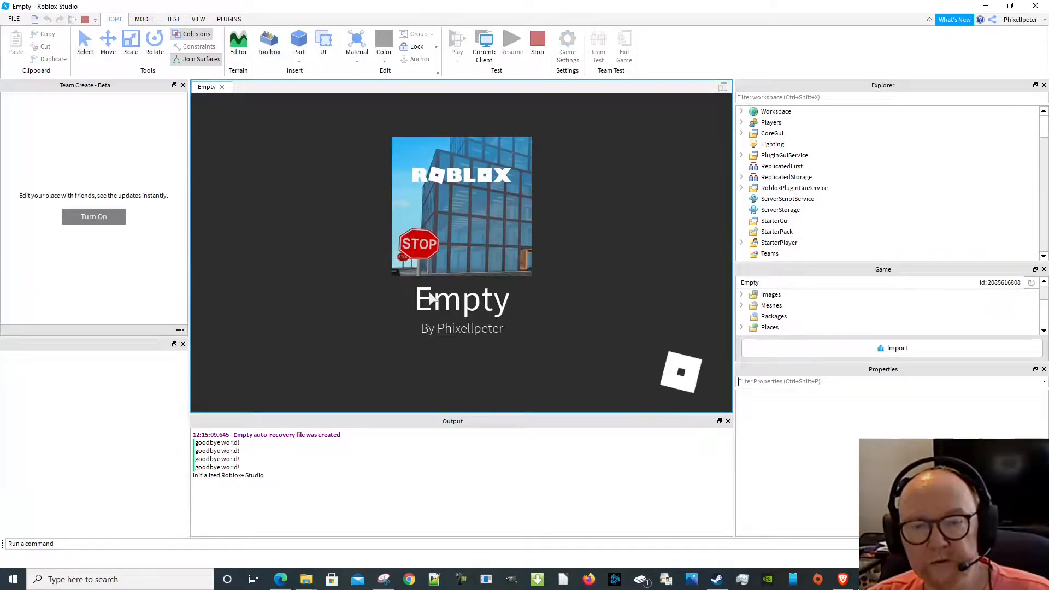
click(269, 42)
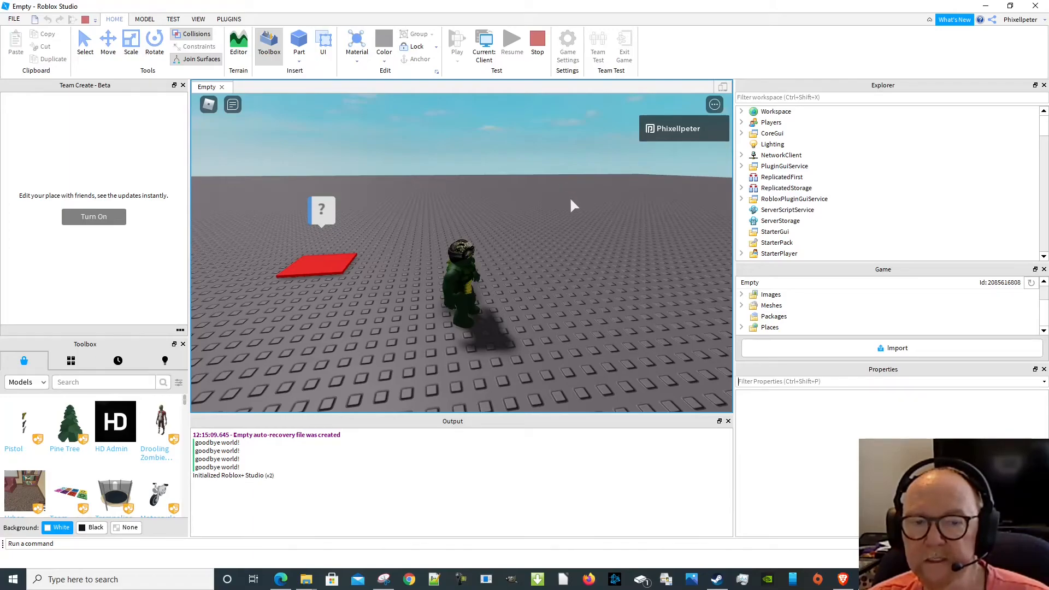
mouse_move(586, 219)
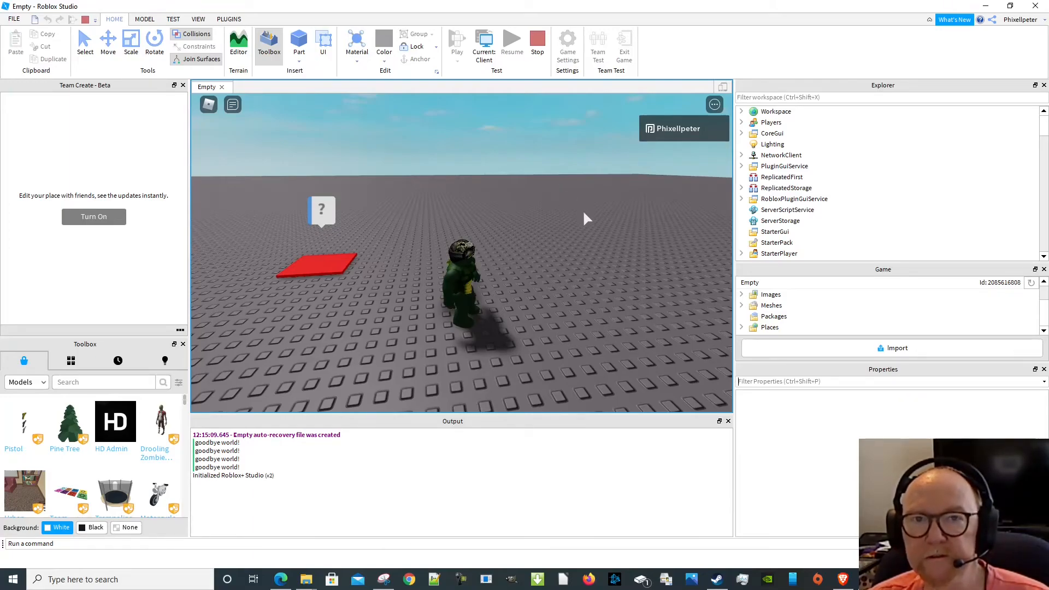
mouse_move(510, 63)
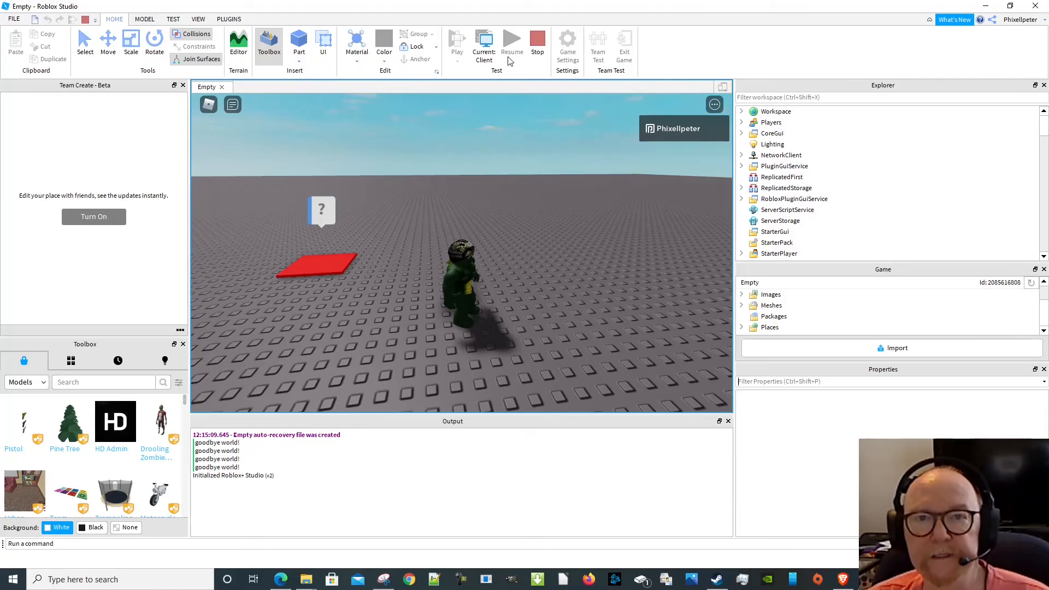